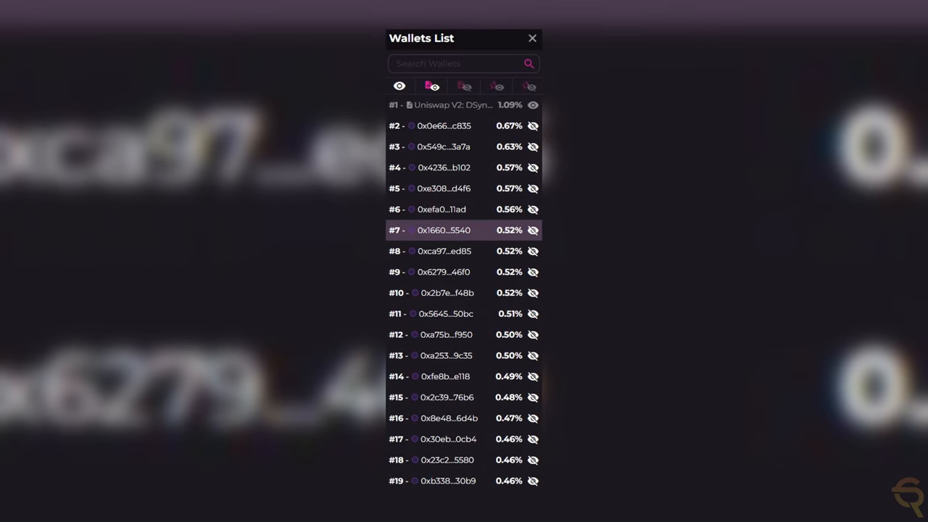
Close the Wallets List panel to show the full Destra Network holder bubble map.
click(532, 38)
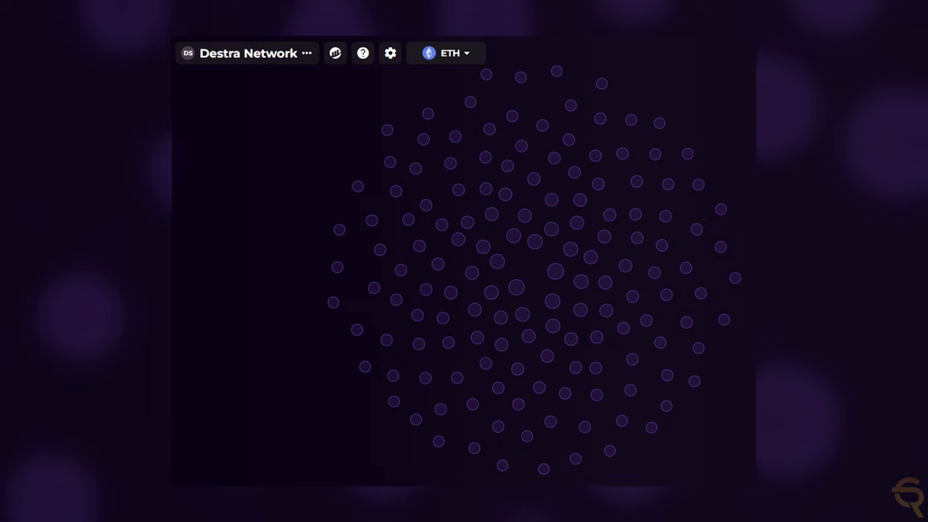